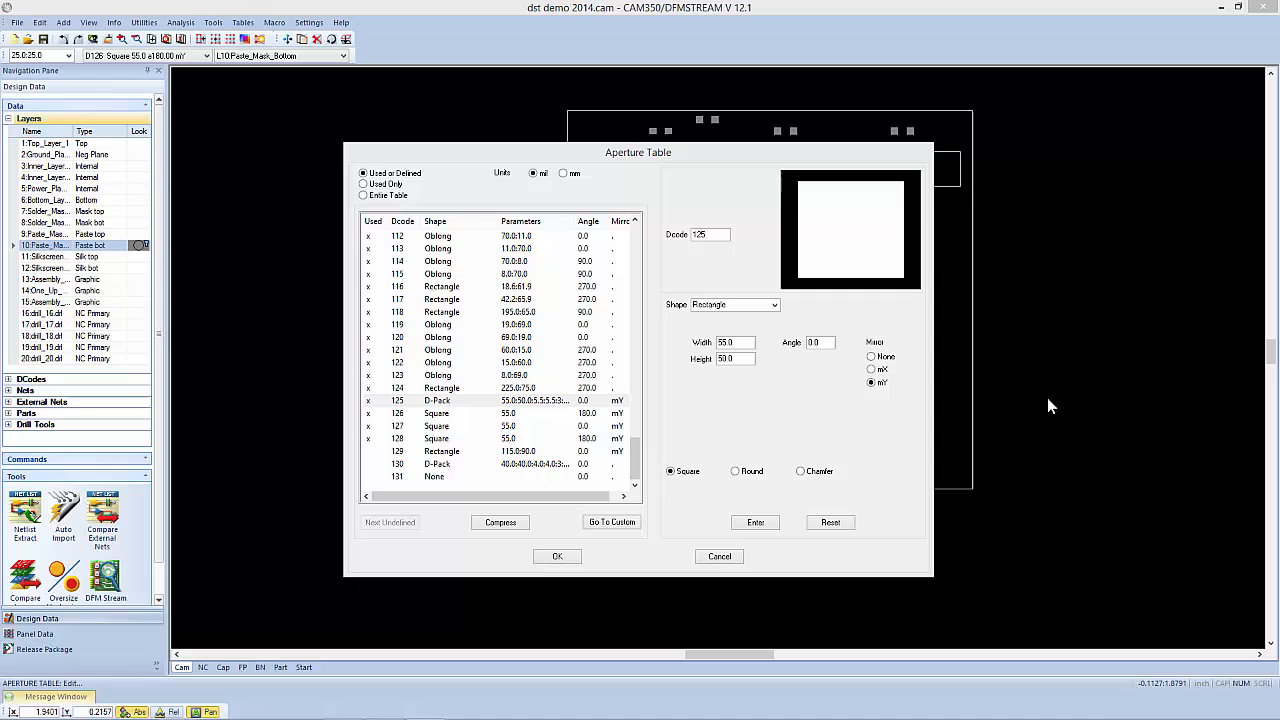
mouse_move(1128, 345)
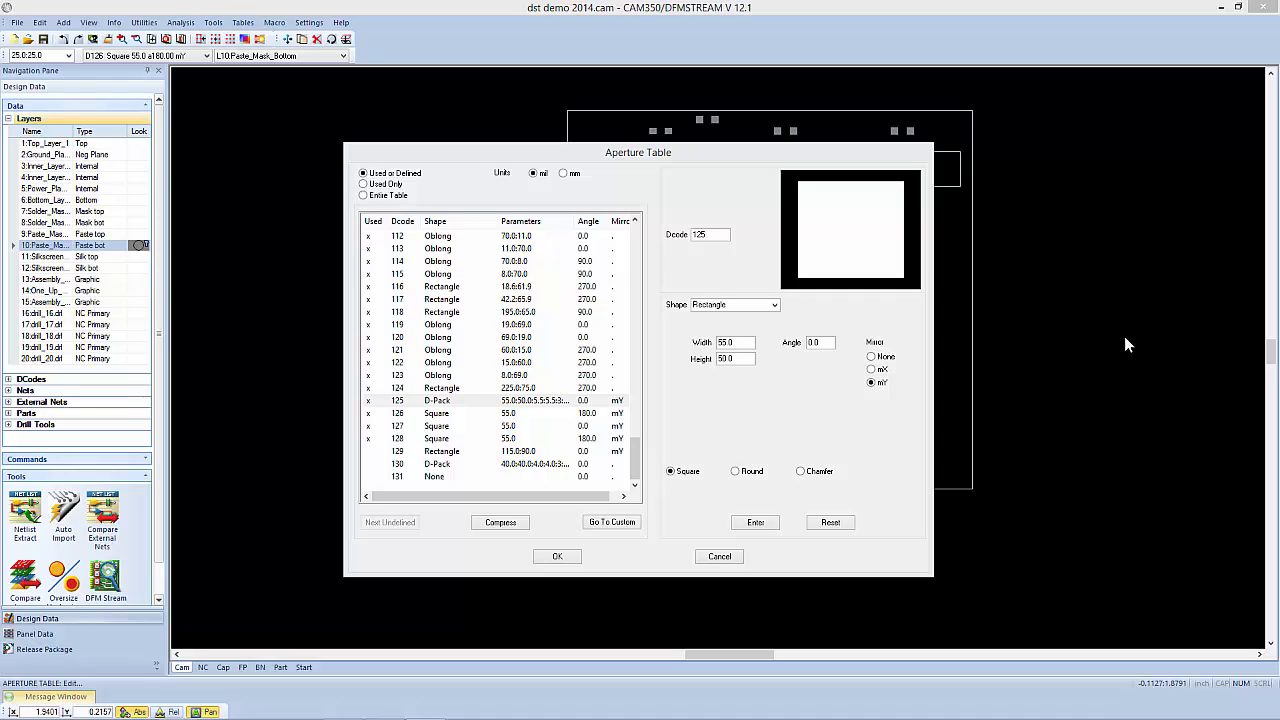
Preview D-code 125 as HomePlate, then Invt HomePlate, then Radius HP
click(773, 304)
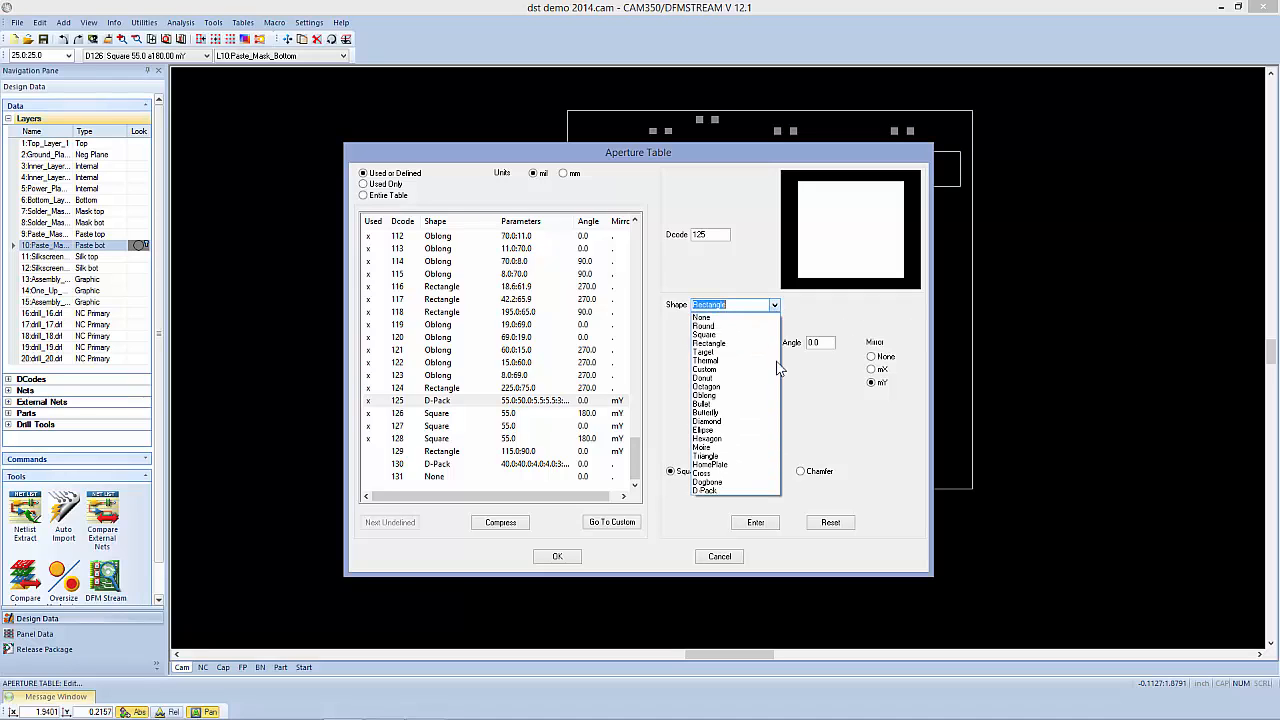
click(709, 464)
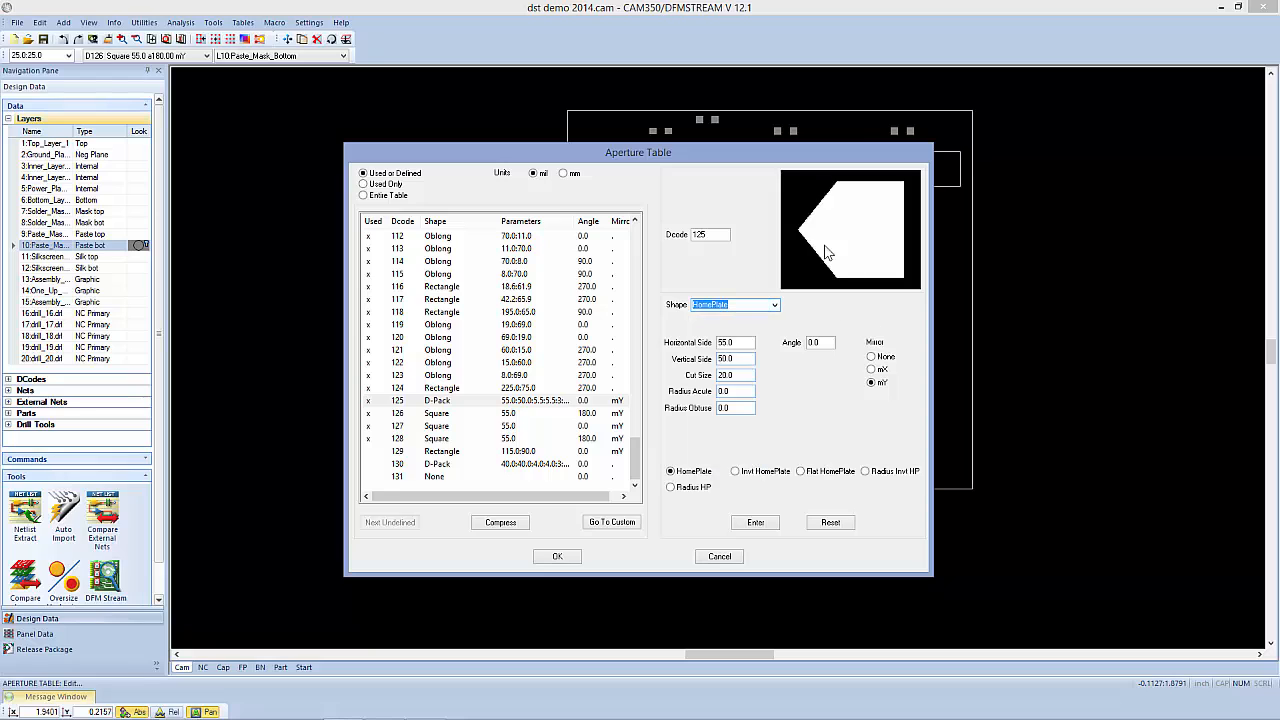
click(736, 471)
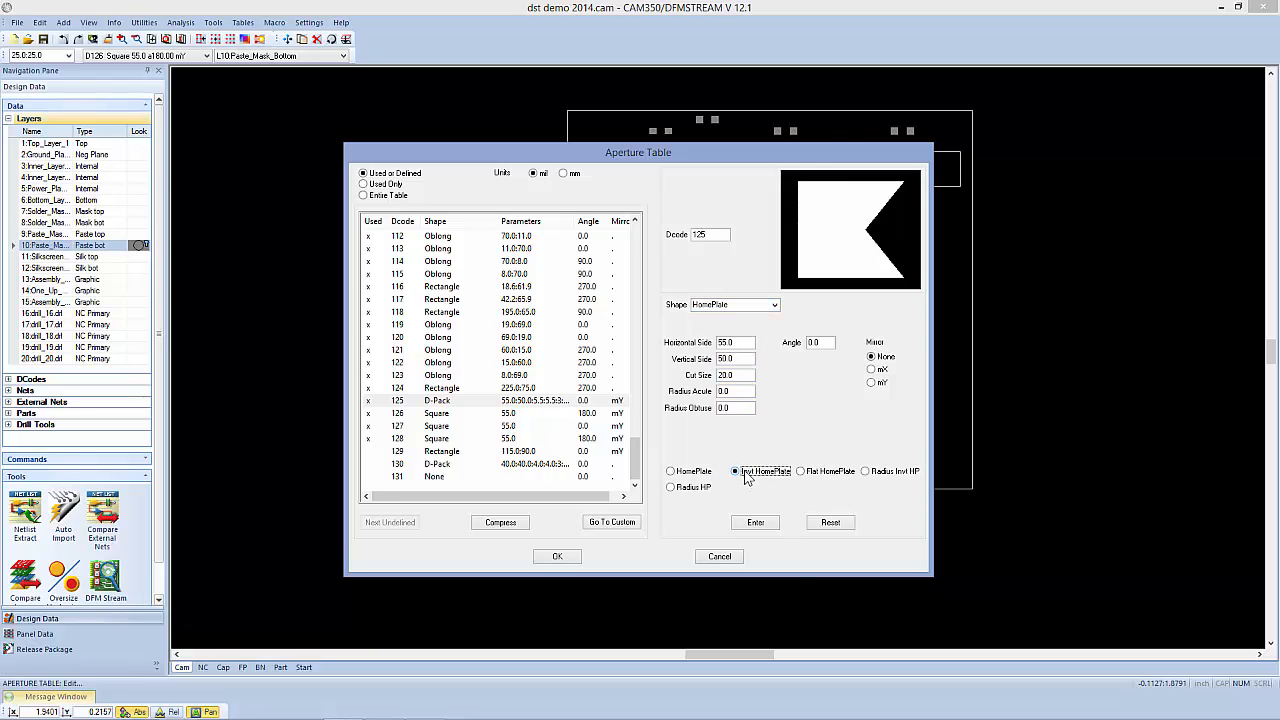
click(799, 471)
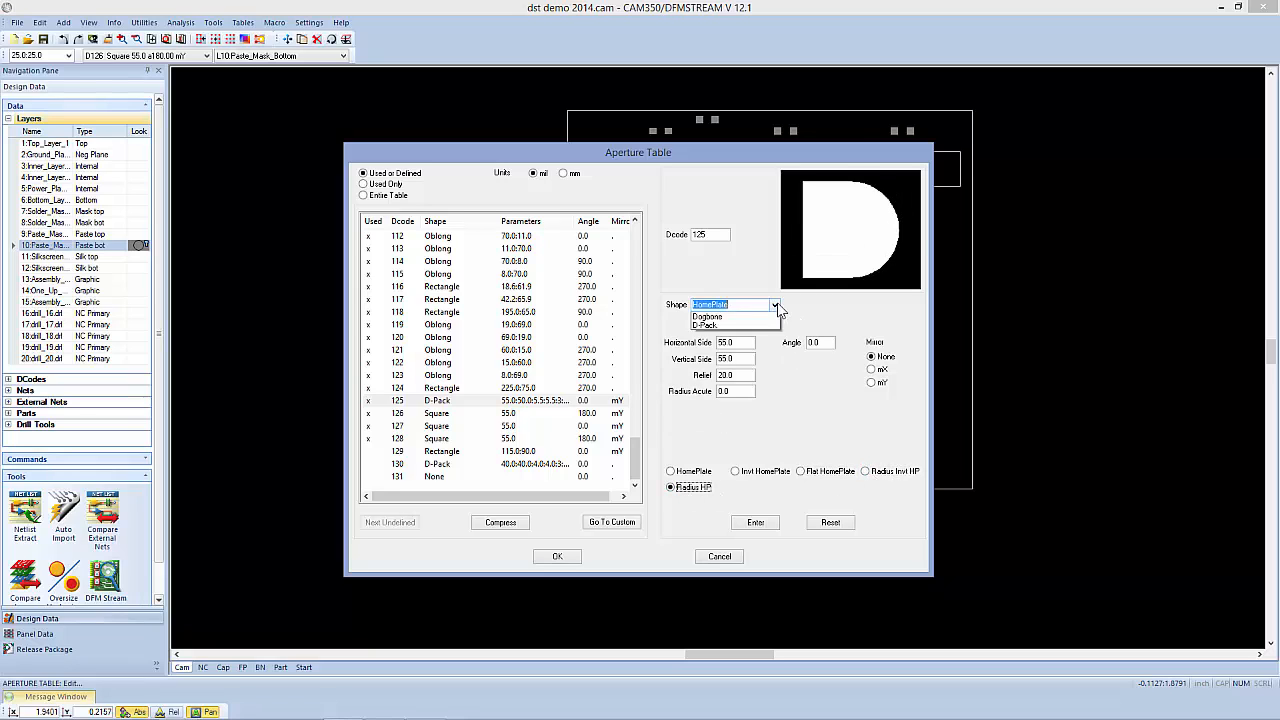
Try Dogbone, then set D-code 125 to a 3x3 D-Pack and save it
click(710, 304)
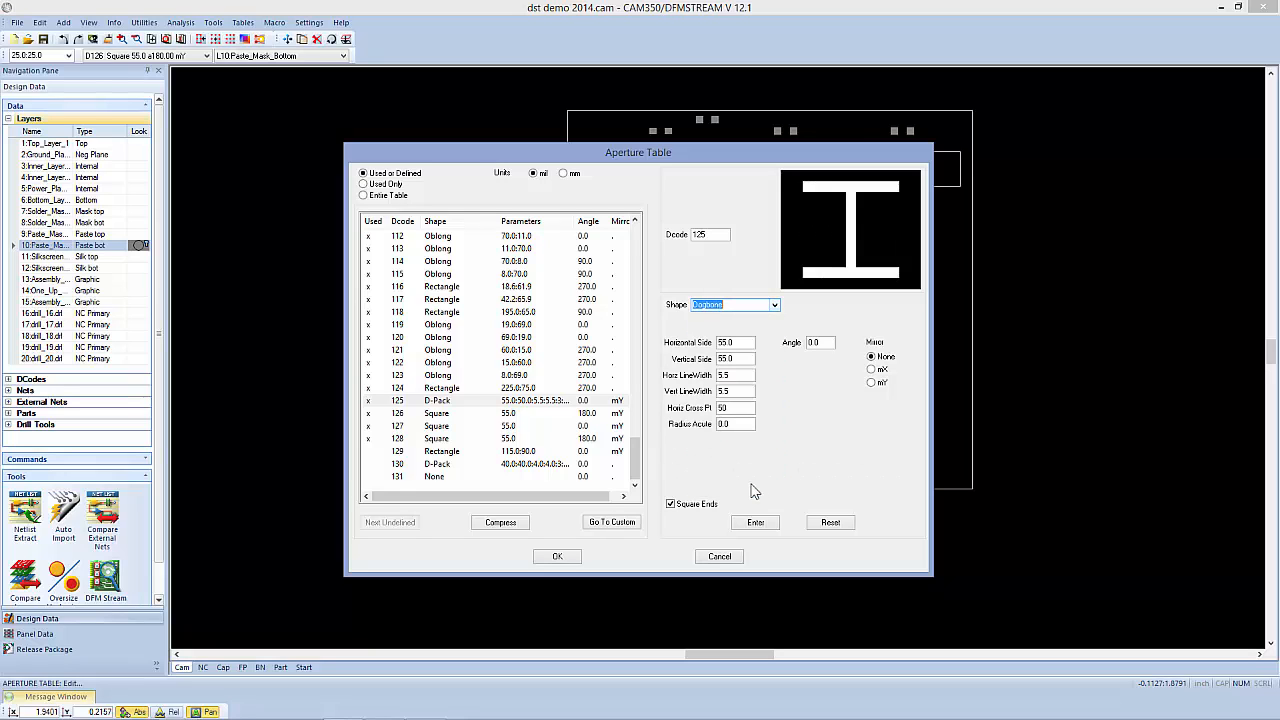
click(766, 304)
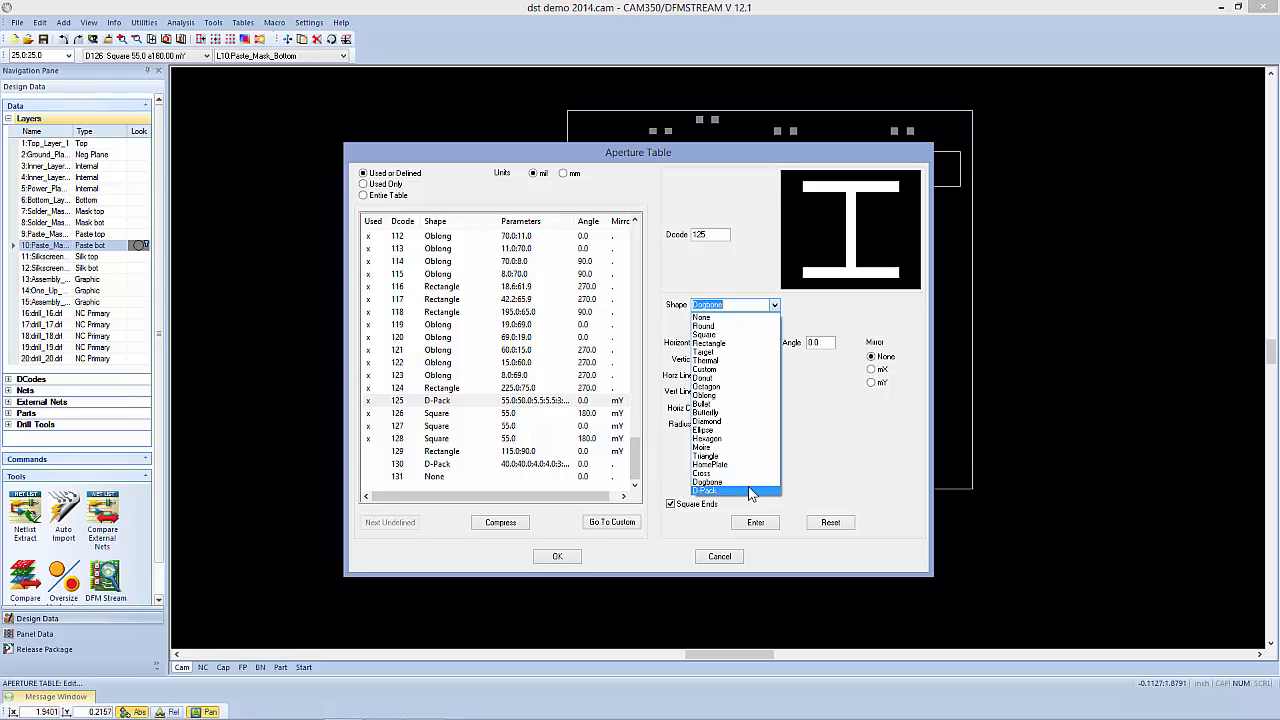
click(707, 491)
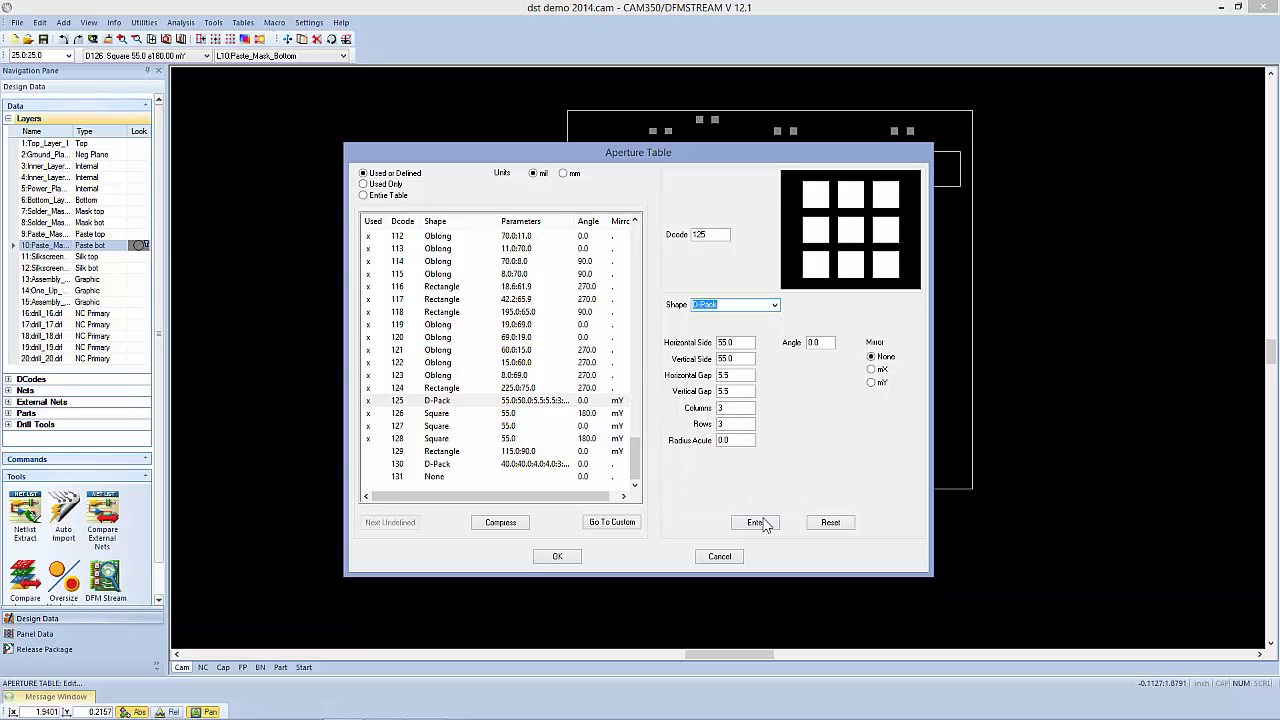
click(557, 556)
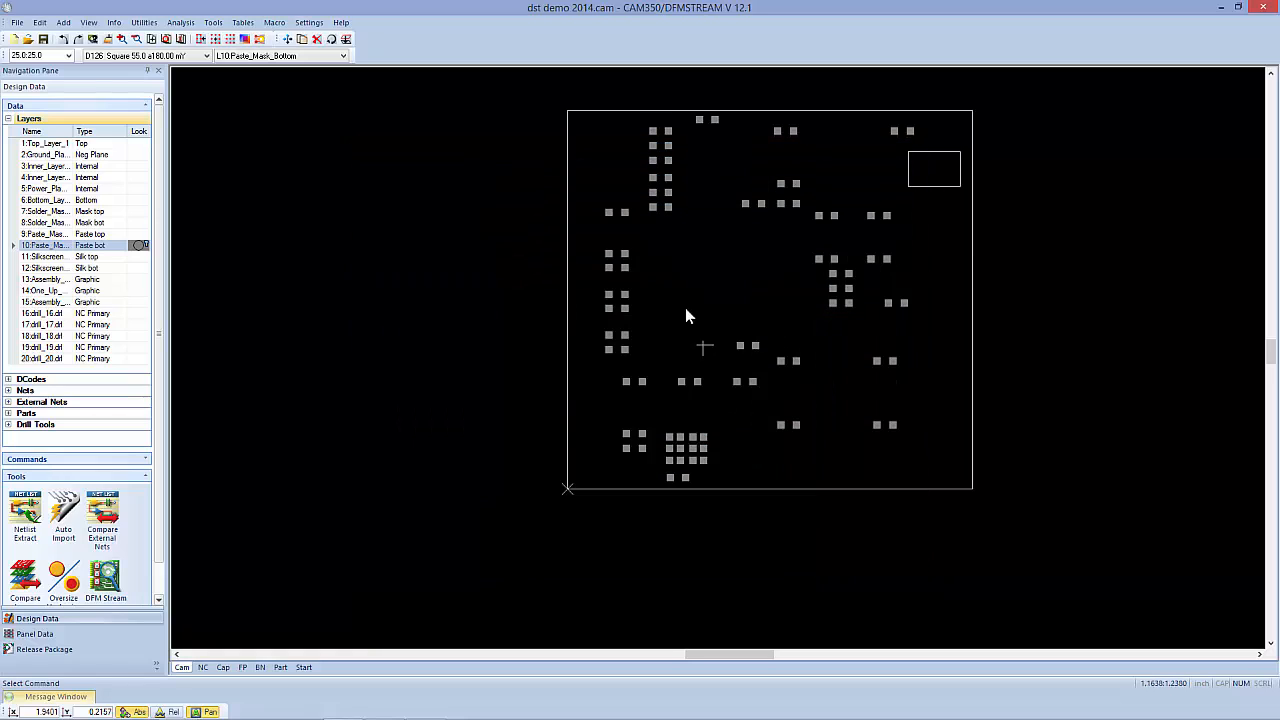
Start Edit > Change > Dcode and confirm the target D-code for the pads
click(39, 22)
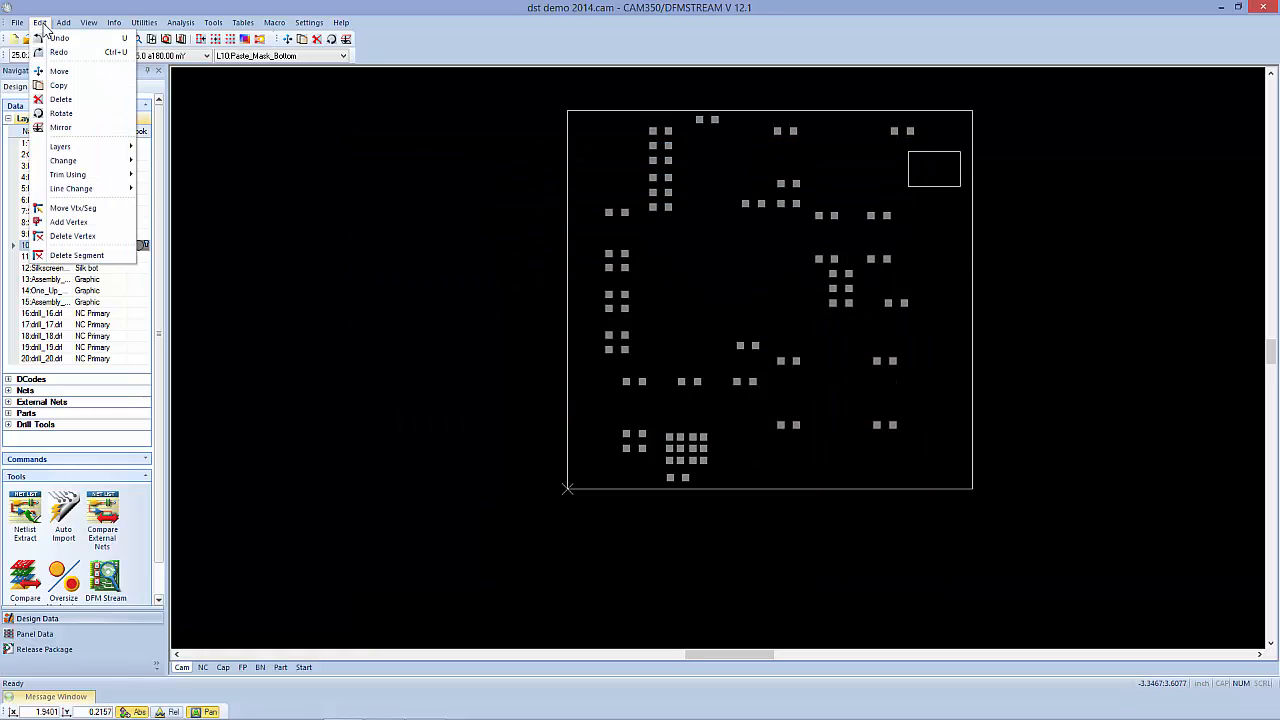
mouse_move(60, 147)
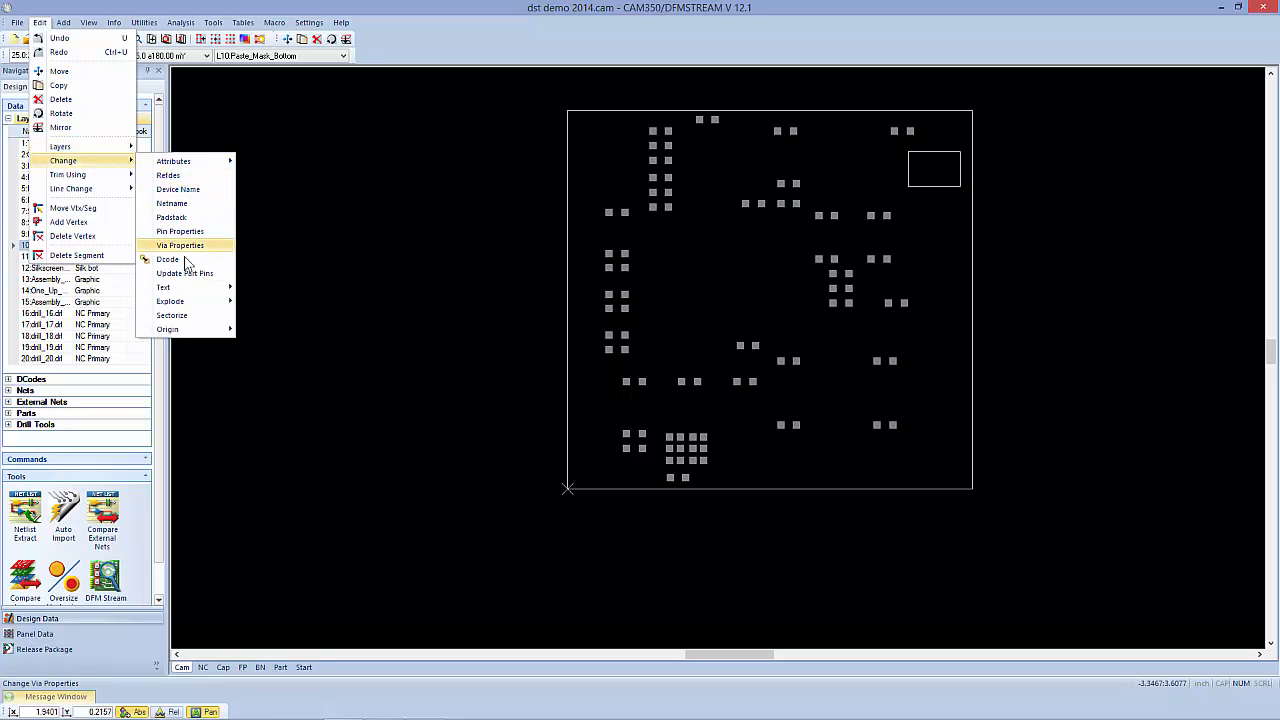
click(167, 259)
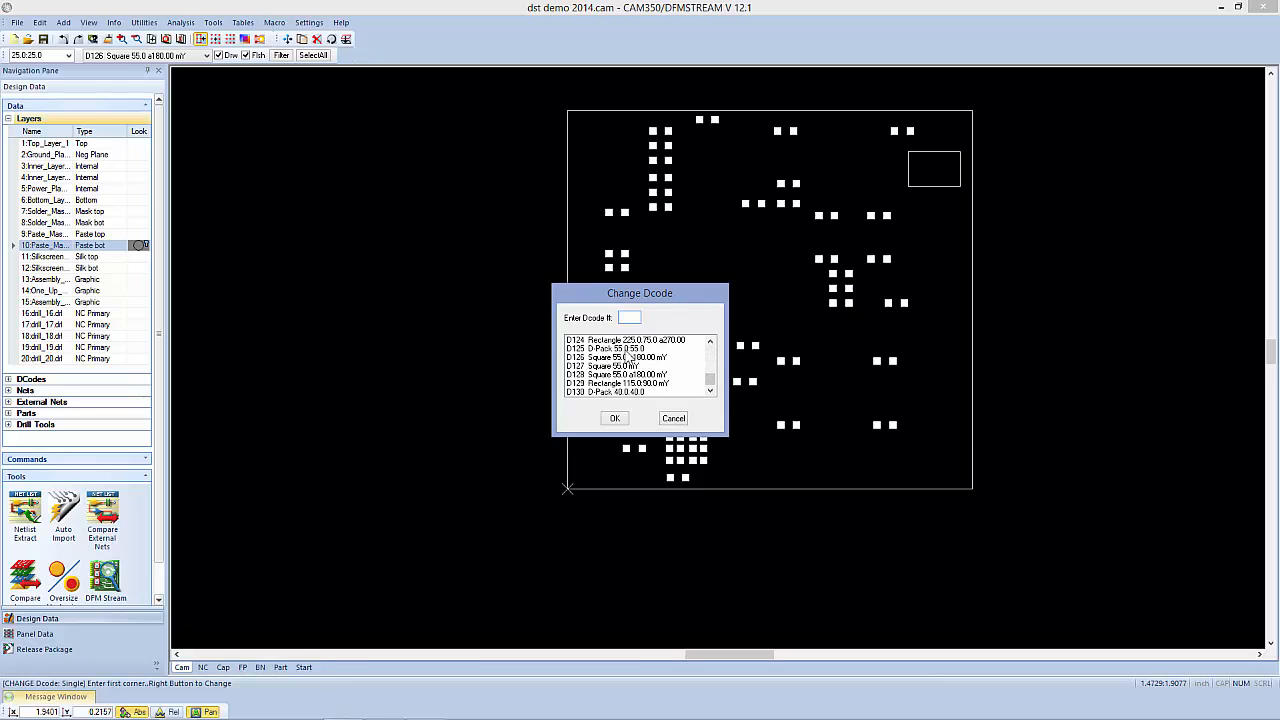
click(673, 418)
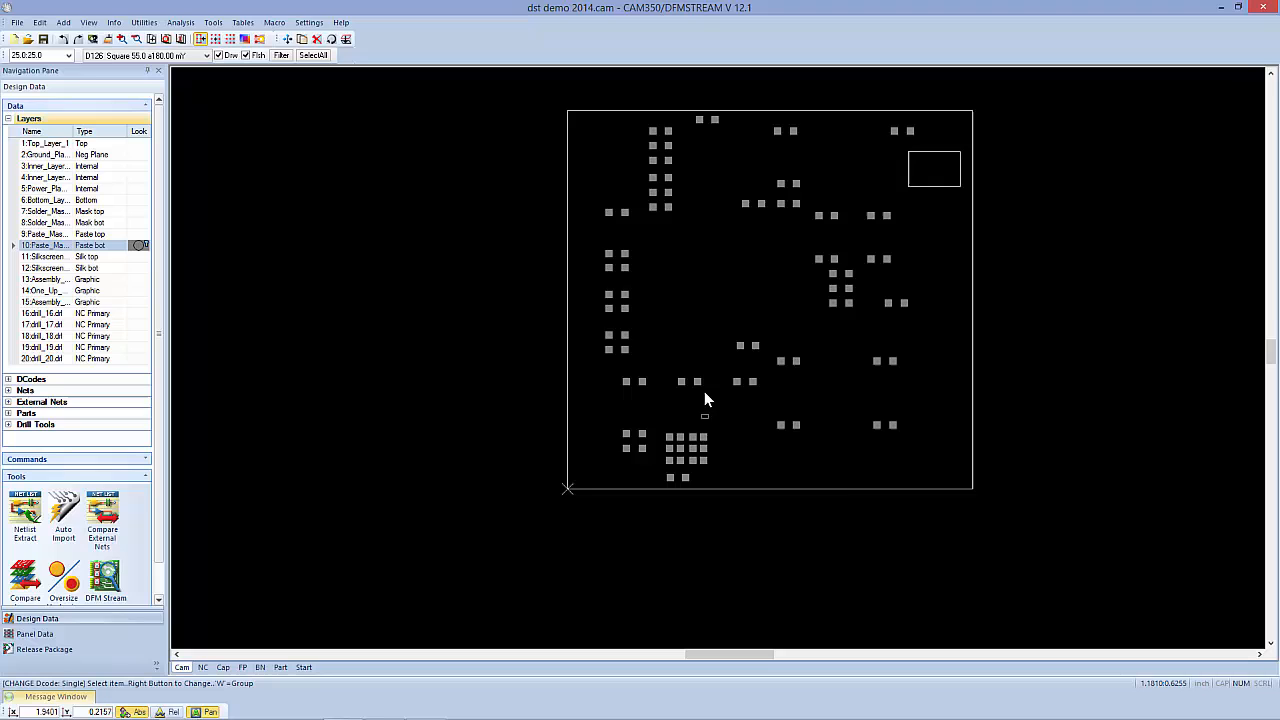